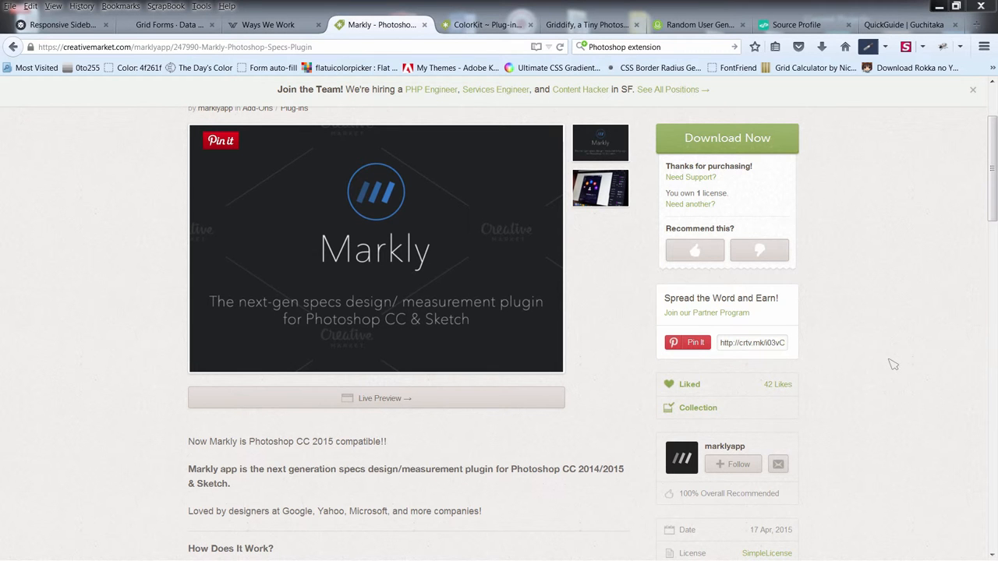
mouse_move(948, 352)
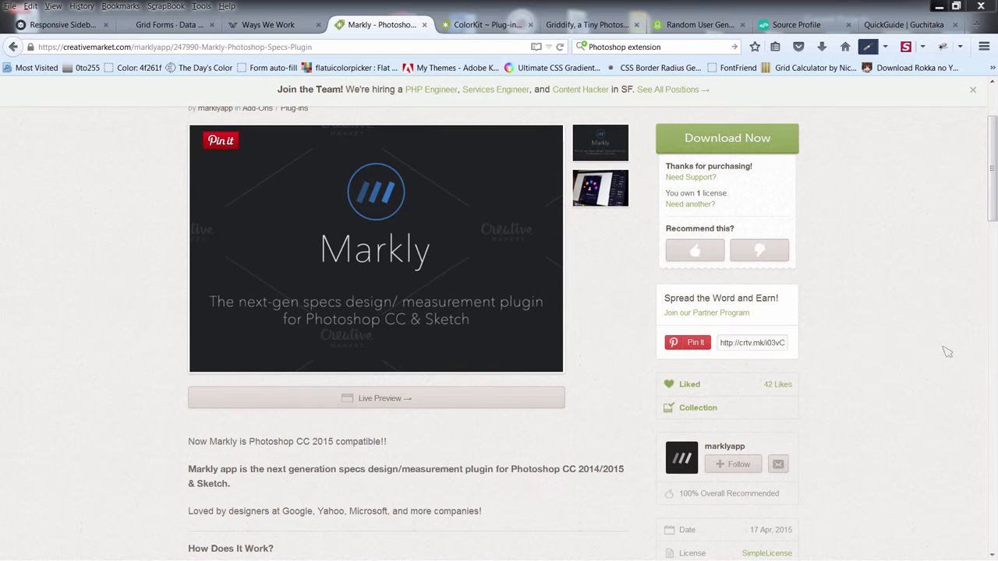
- Switch to the Griddify Photoshop panel page on Creative Market
left_click(586, 25)
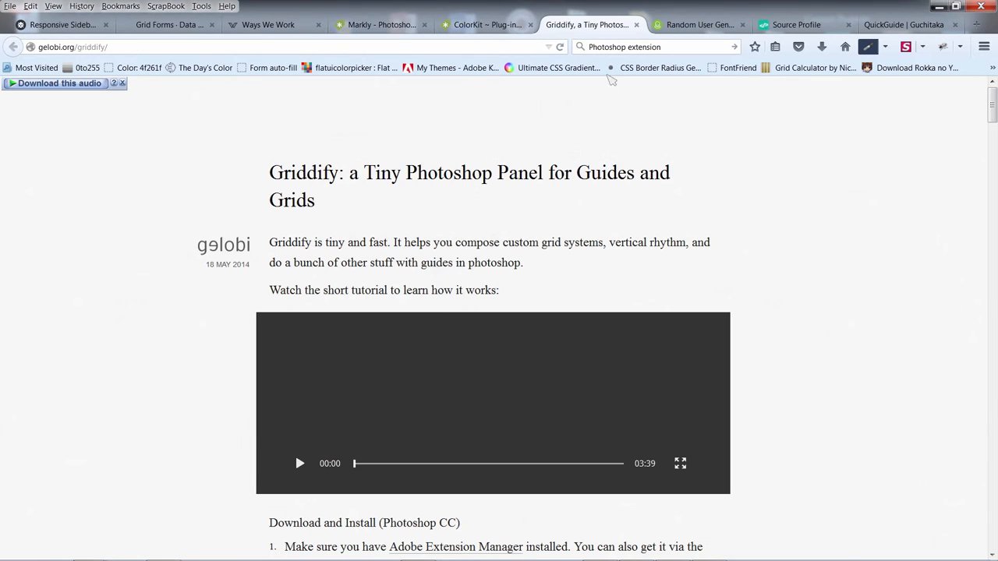
mouse_move(820, 340)
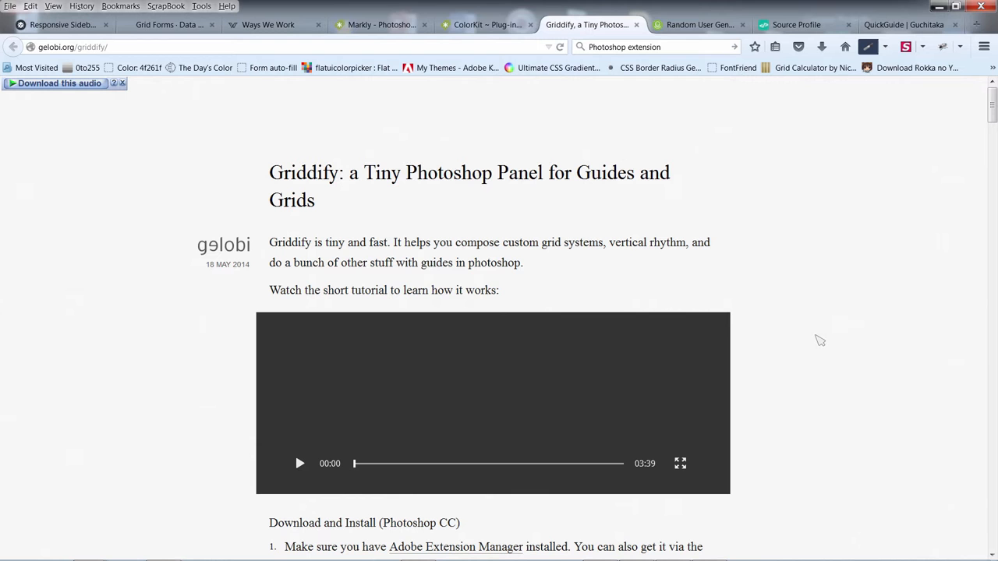
mouse_move(752, 203)
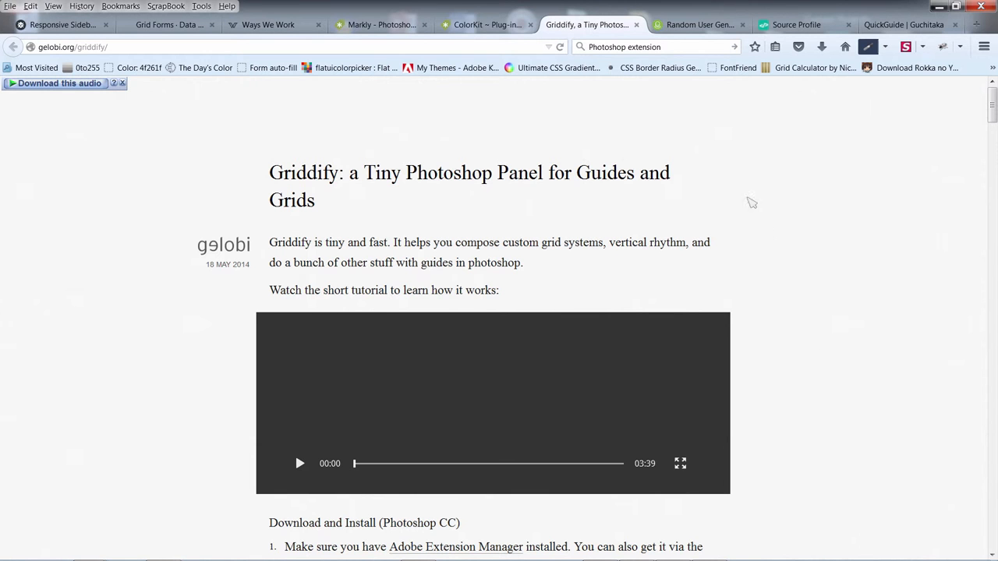
- Switch to the Random User Generator Photoshop extension page
left_click(698, 25)
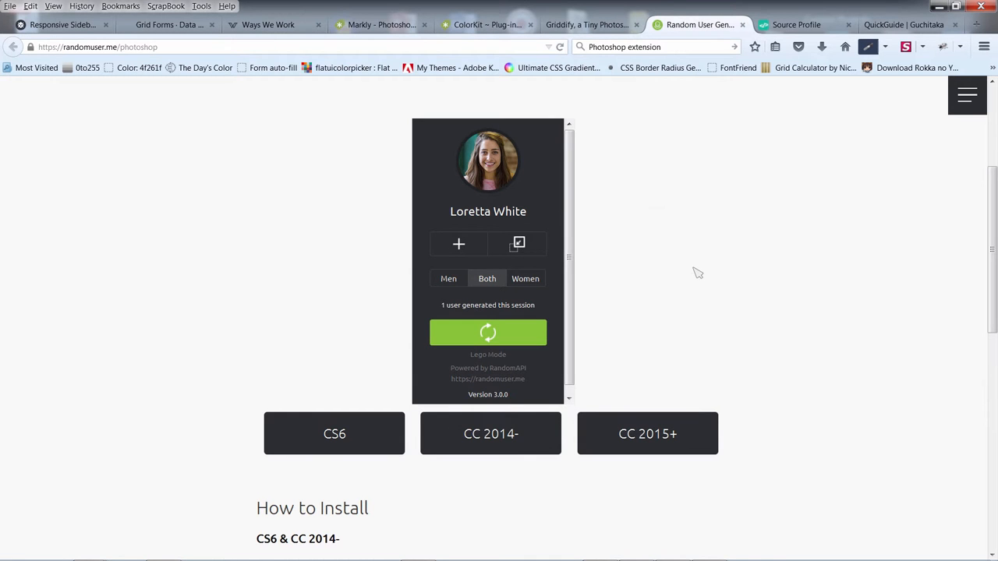
mouse_move(379, 466)
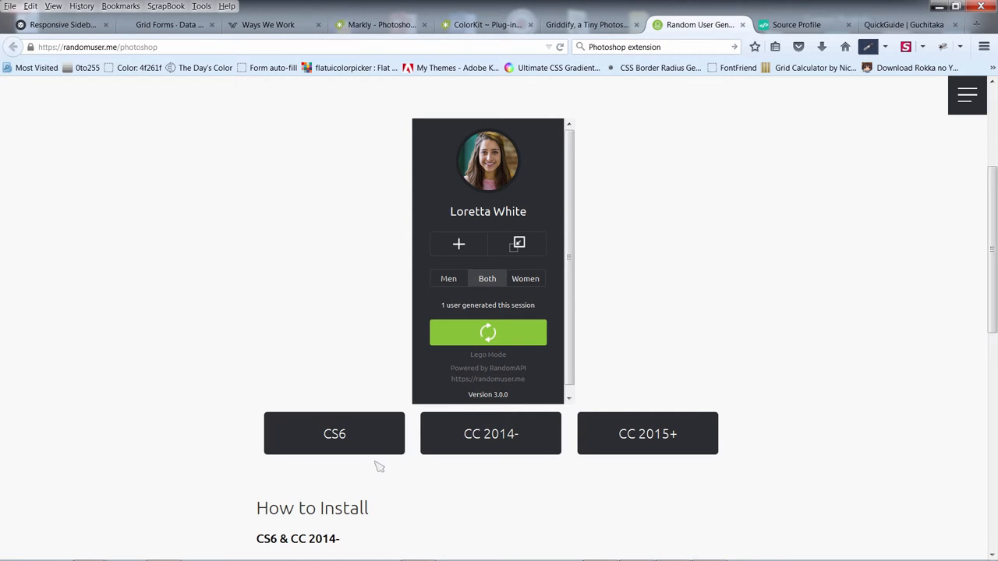
mouse_move(667, 331)
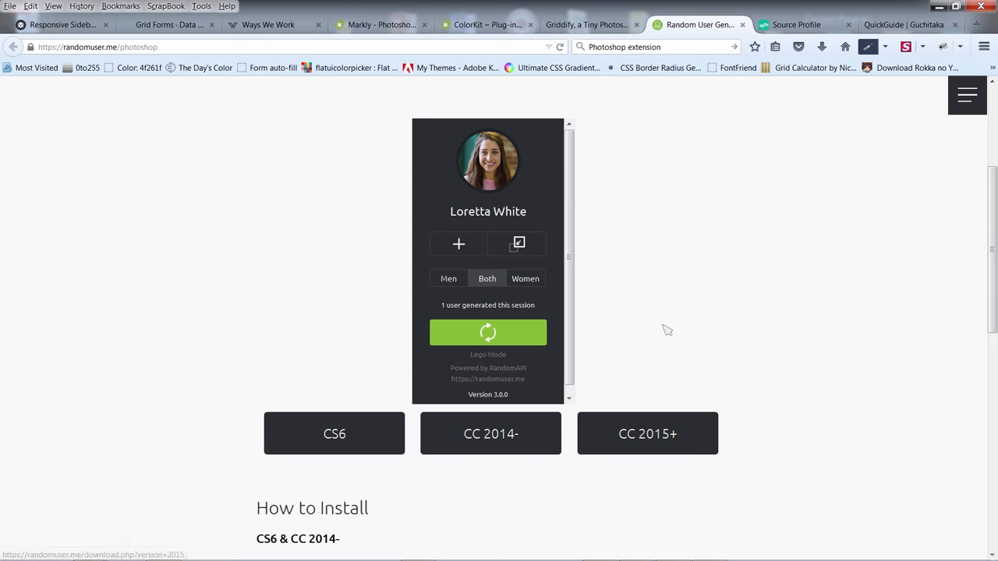
mouse_move(658, 333)
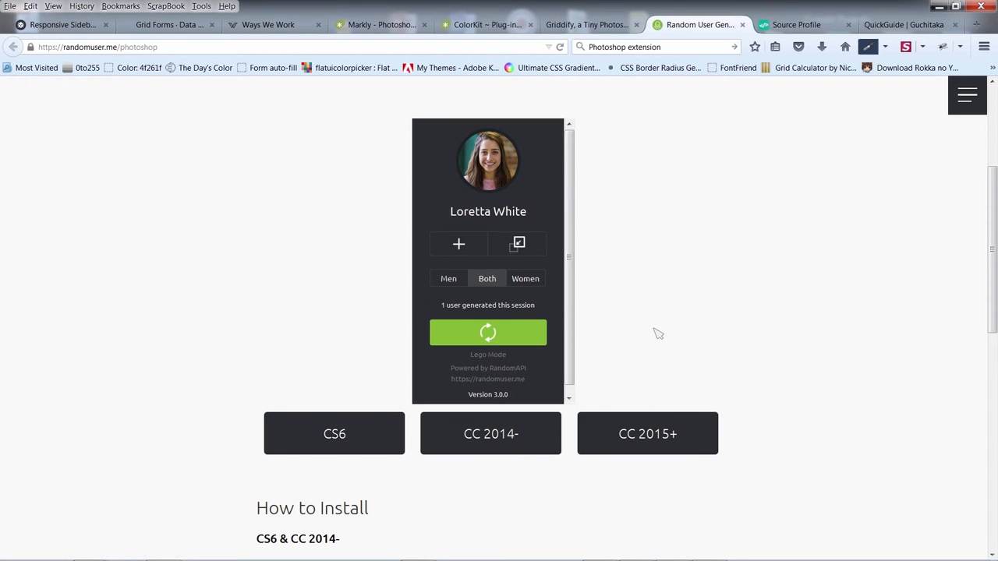
mouse_move(647, 434)
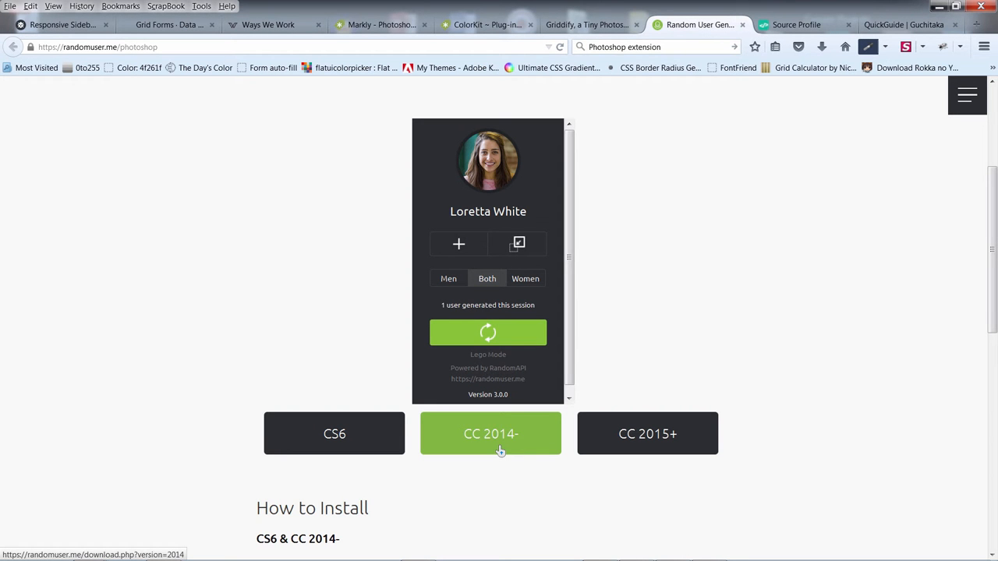
- Start downloading the CC 2014- version of Random User Generator
left_click(490, 434)
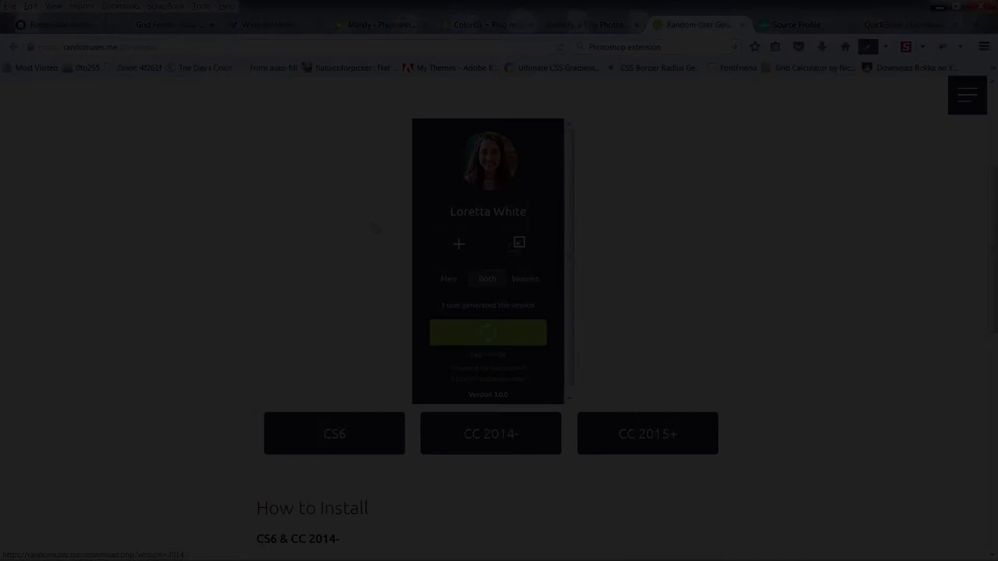